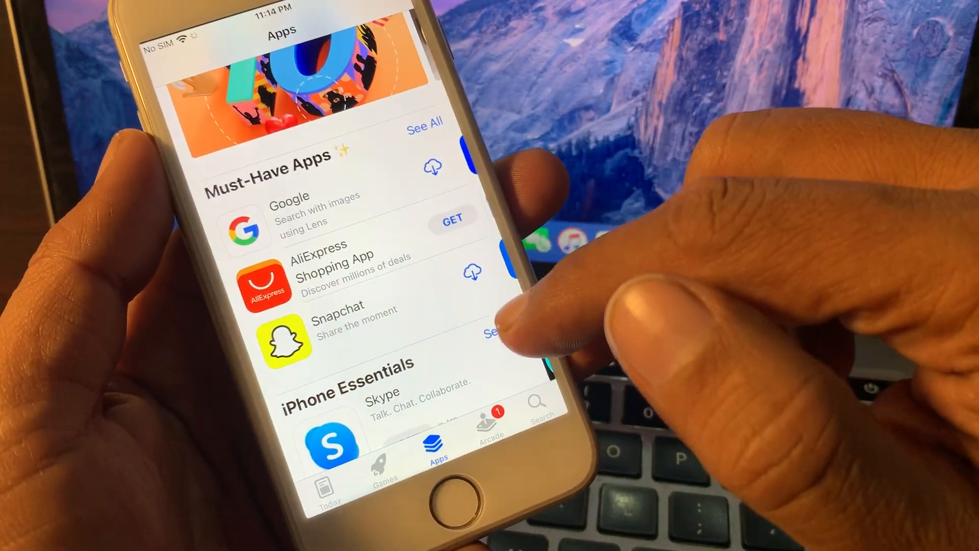
Scroll the main Settings list to show its upper entries, Notifications through Wallpaper.
scroll(up, 3)
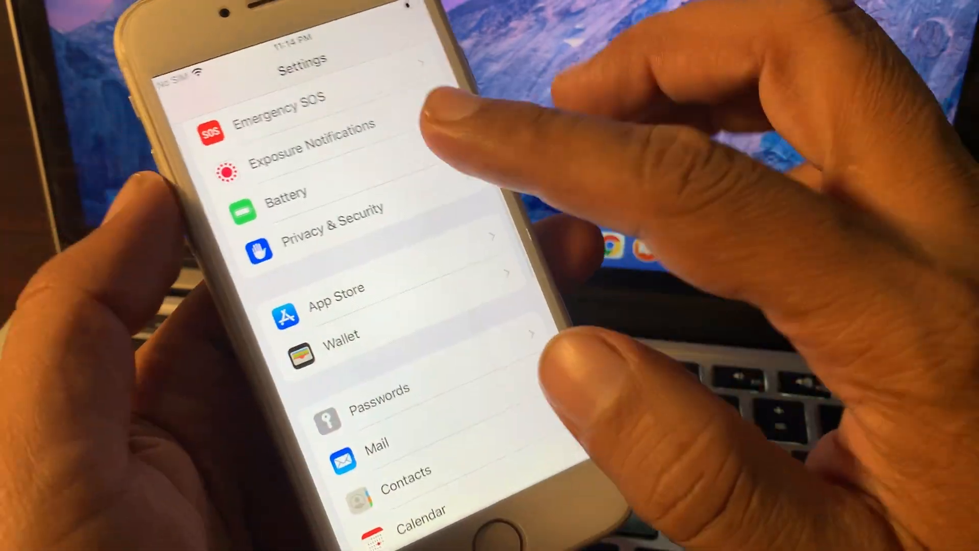
scroll(down, 3)
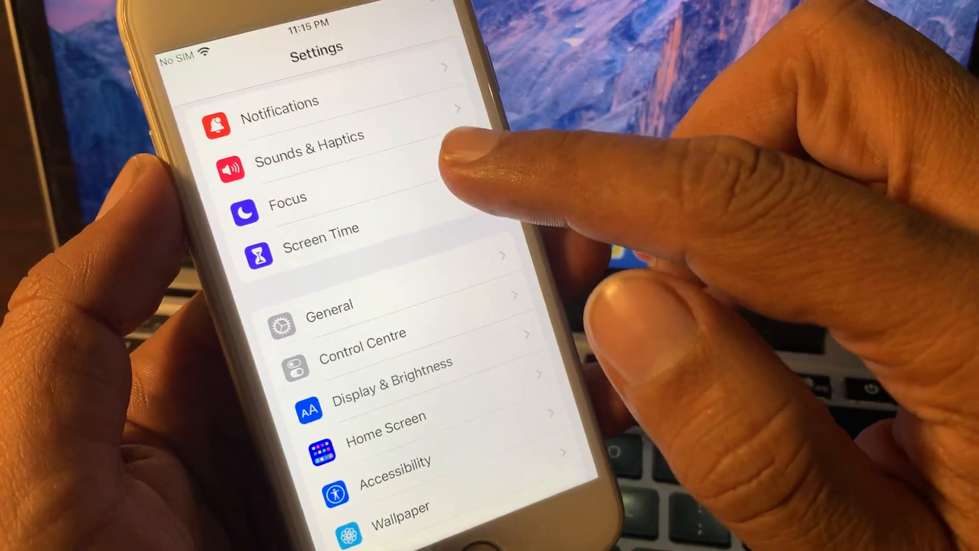
click(321, 240)
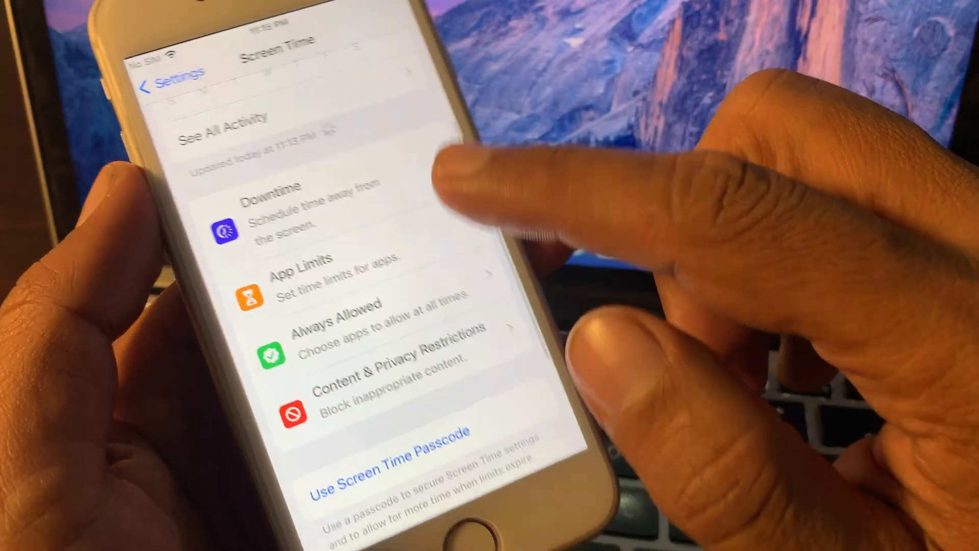
scroll(up, 3)
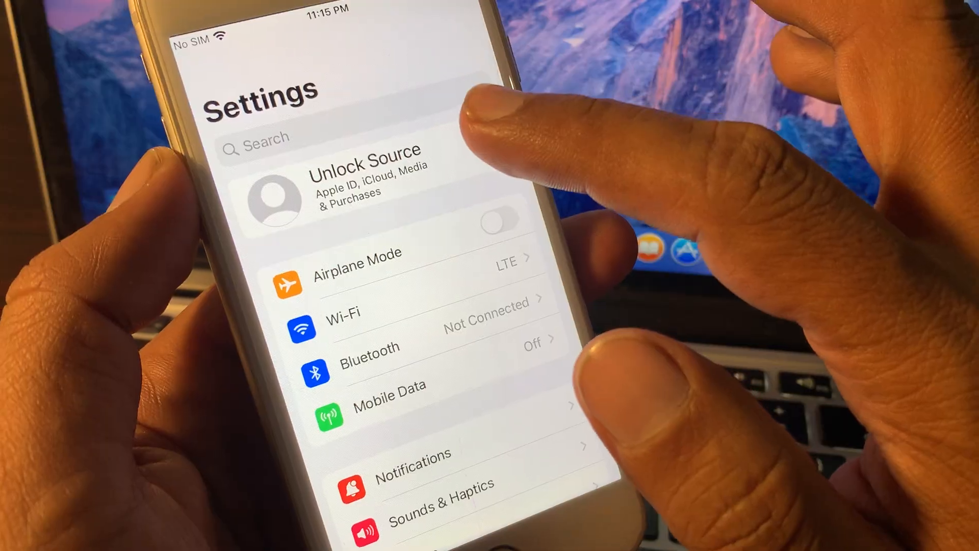
click(338, 194)
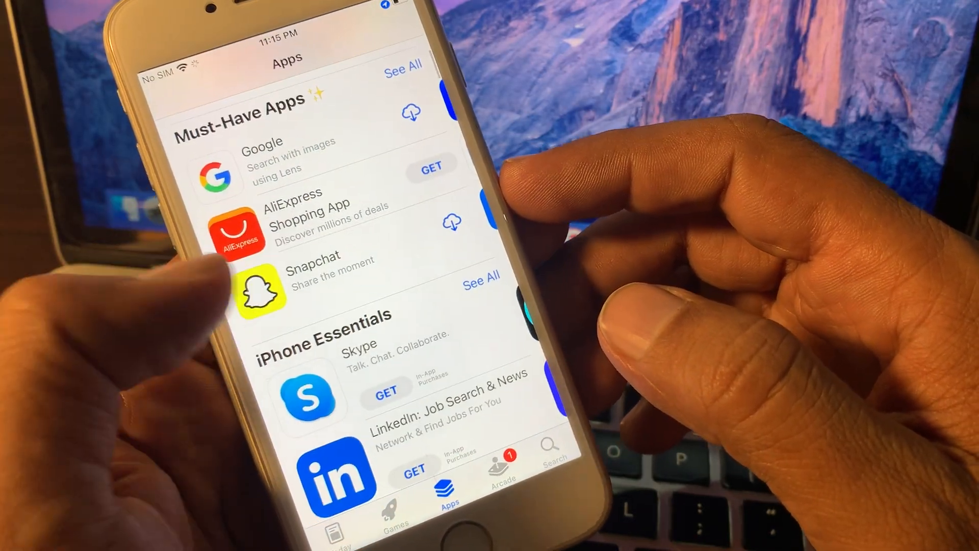
Show Skype's product page with its rating, chart position and Get option.
click(306, 394)
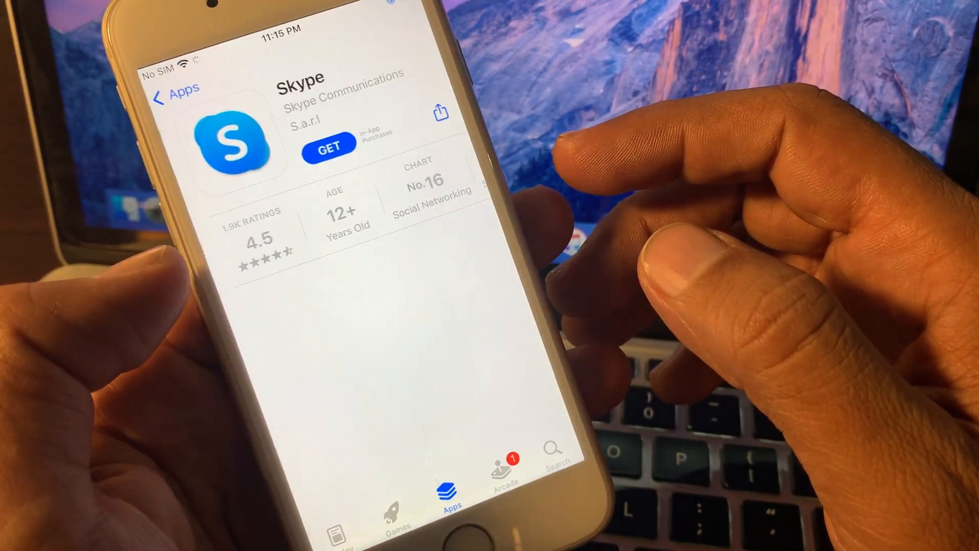